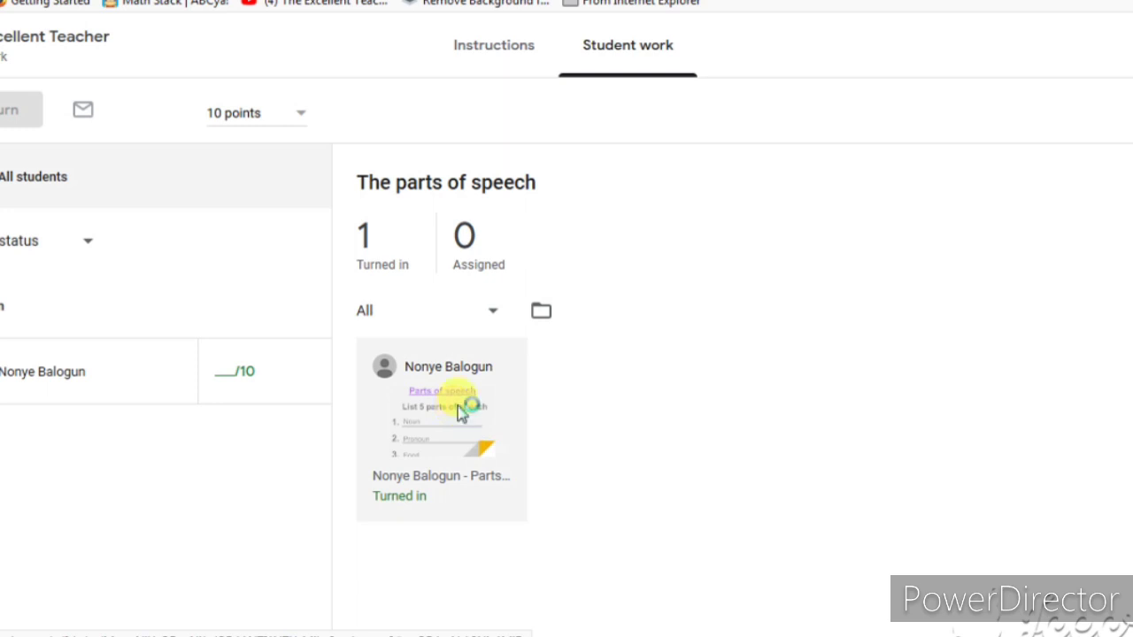
- Open the student's turned-in Parts of speech slide in the grading view
left_click(440, 417)
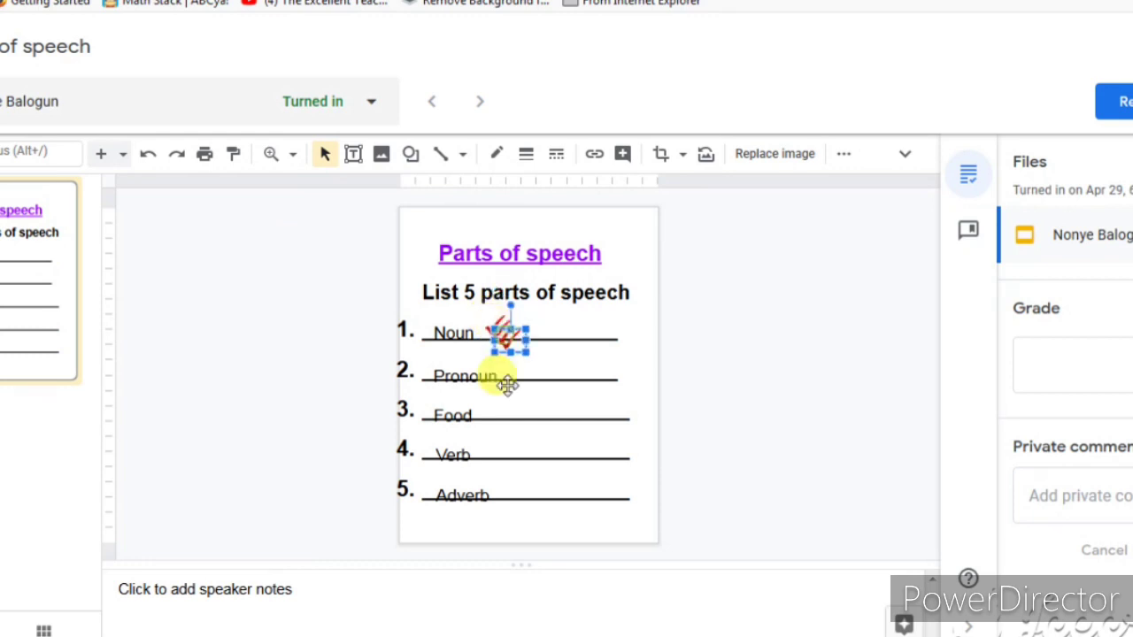
mouse_move(498, 479)
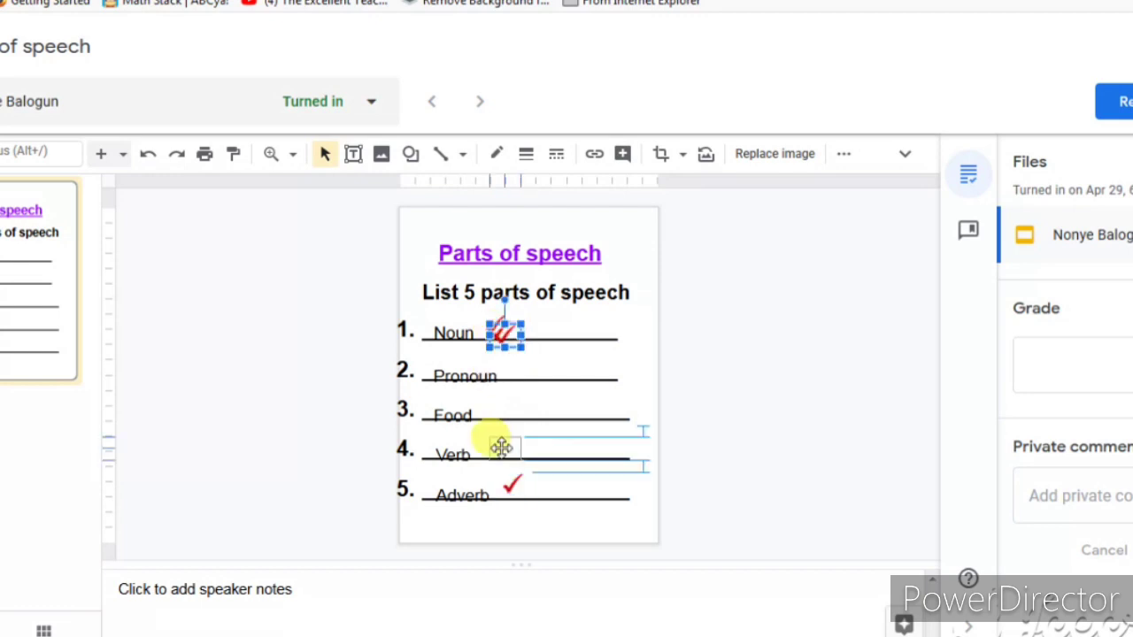
- Place red tick copies beside Verb and Pronoun, leaving Food unticked
left_click_drag(505, 332, 494, 431)
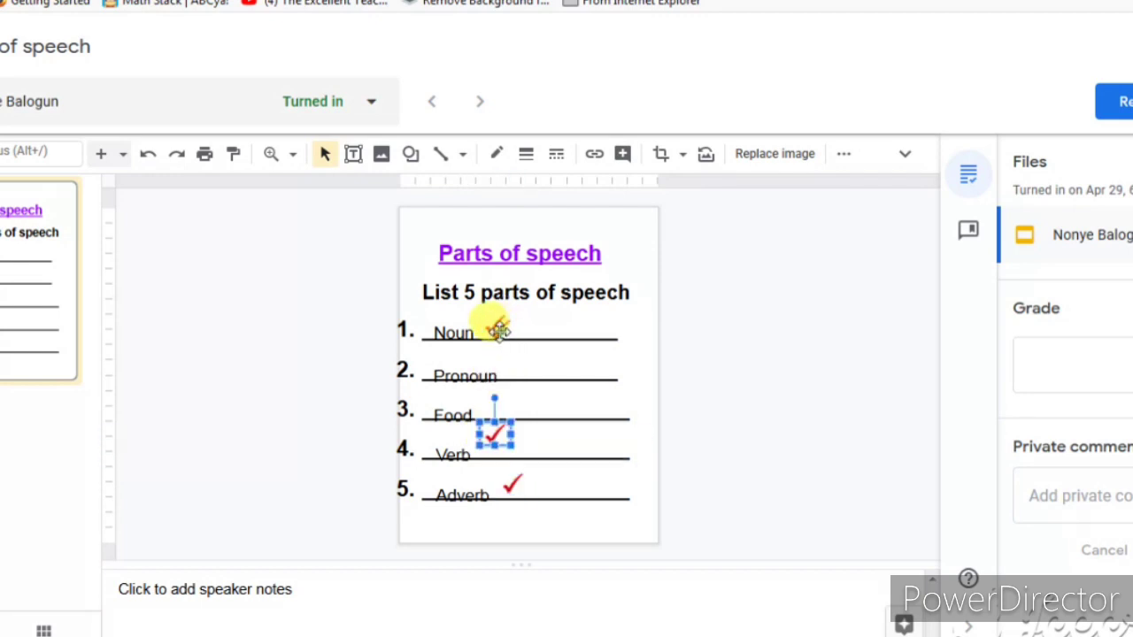
left_click_drag(494, 432, 500, 332)
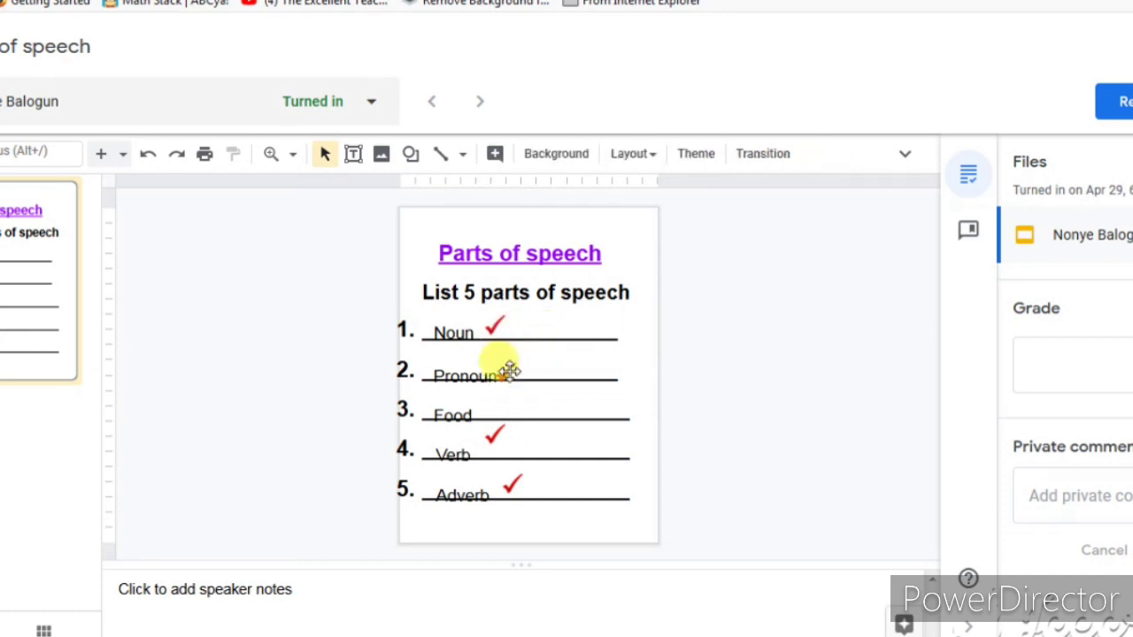
left_click(508, 369)
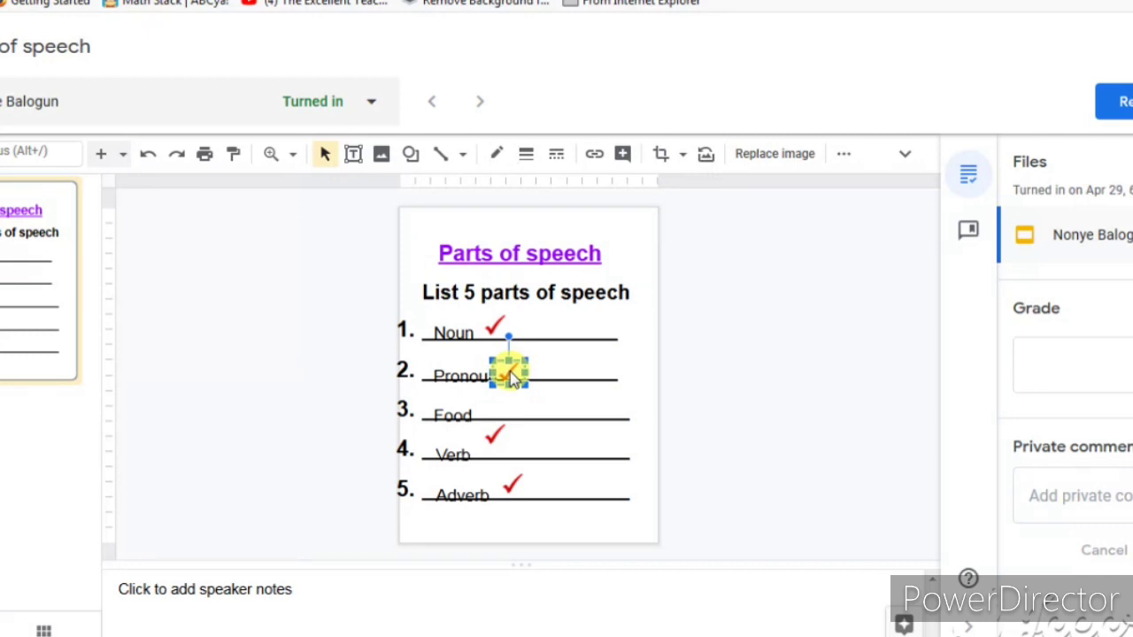
left_click_drag(509, 368, 496, 434)
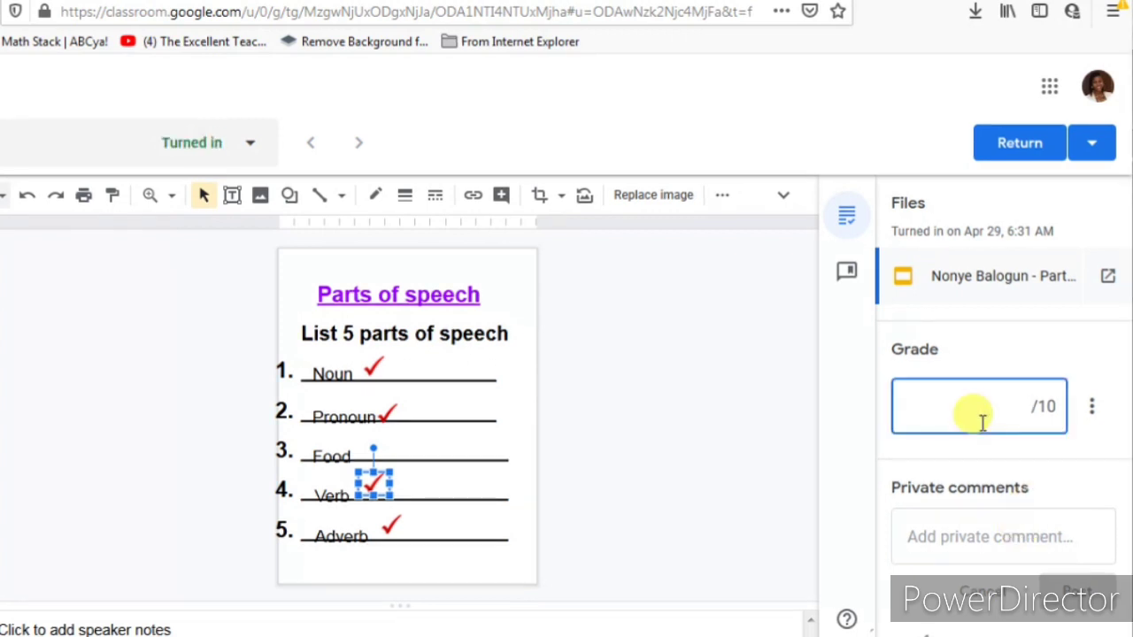
- Enter 8 in the Grade field for a score of 8/10
type("8")
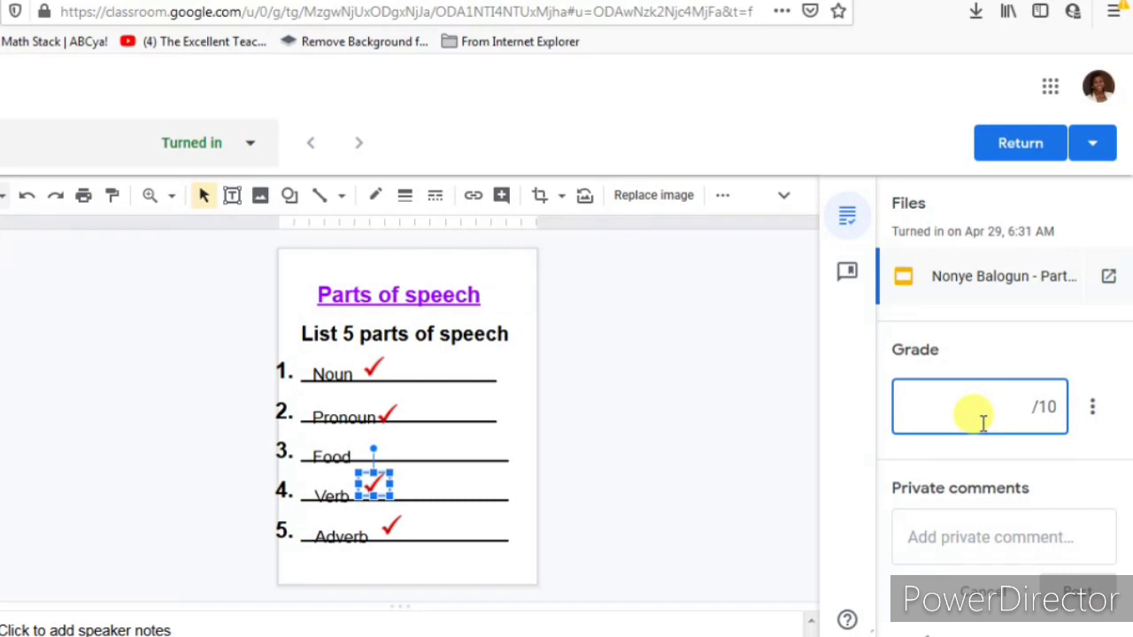
type("8")
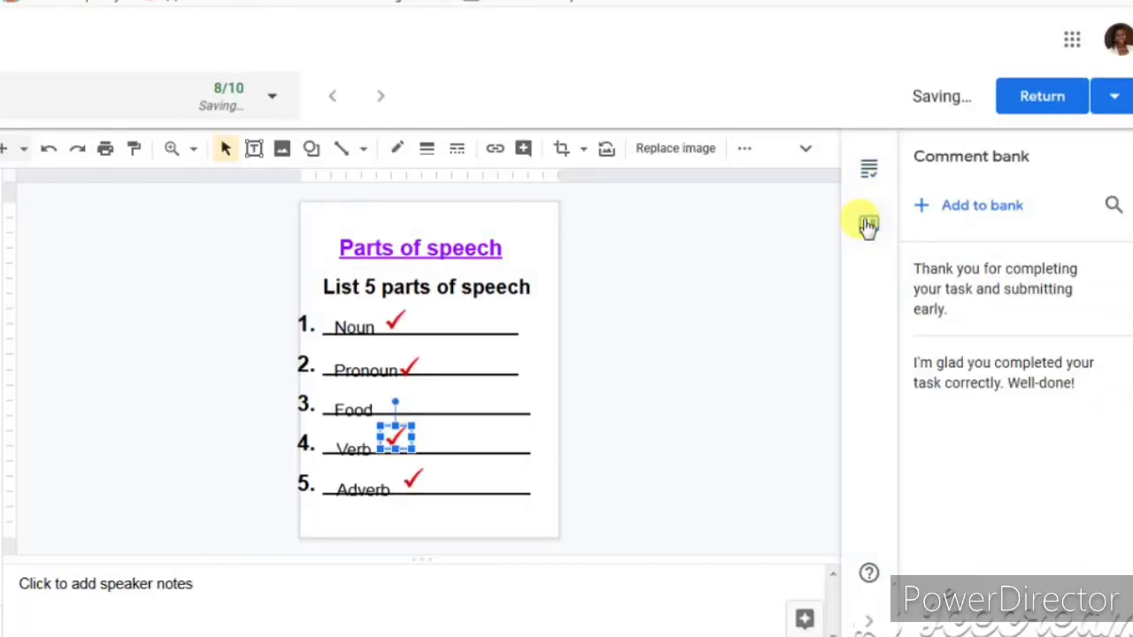
- Post the private comment 'Thank you for completing your task and submitting early.' from the comment bank
left_click(869, 169)
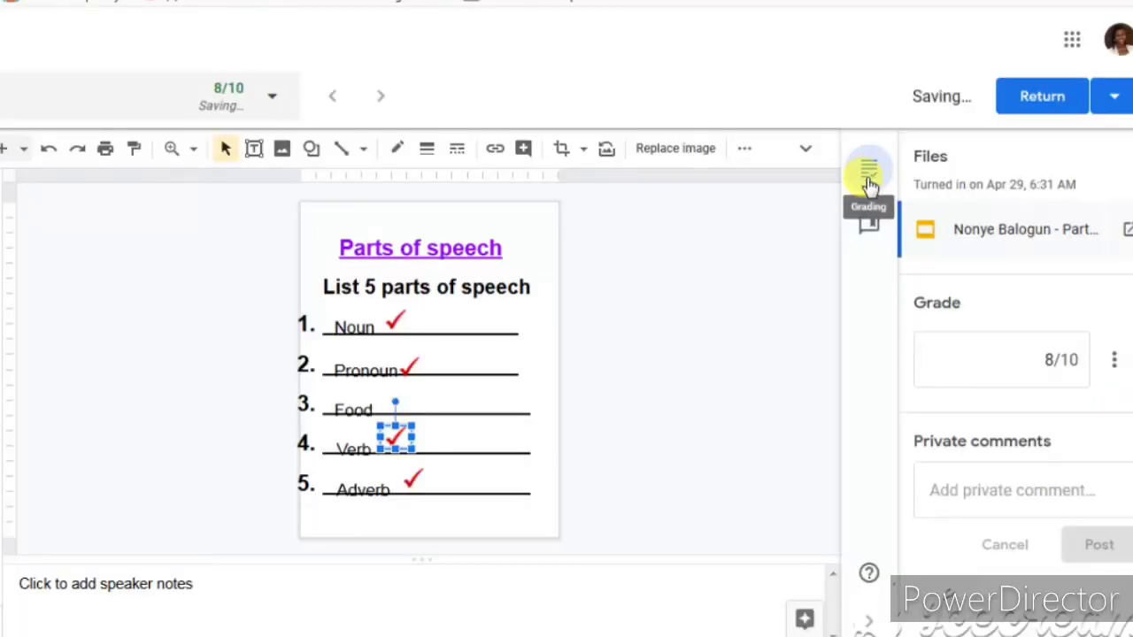
left_click(869, 225)
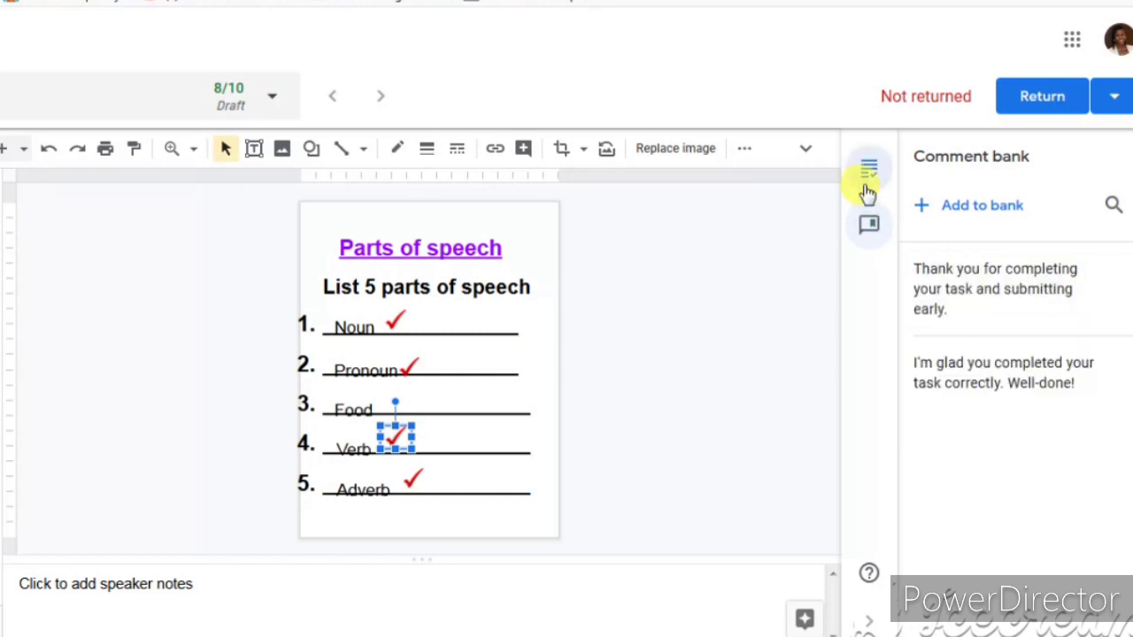
left_click(869, 168)
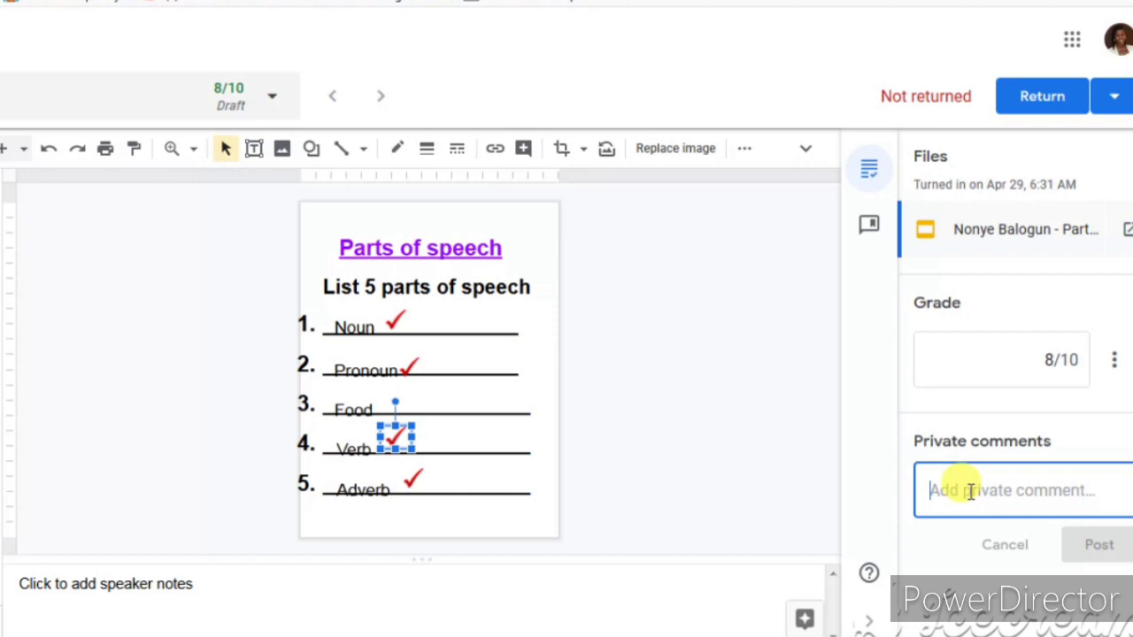
type("Thank you for completing your task and submitting early.")
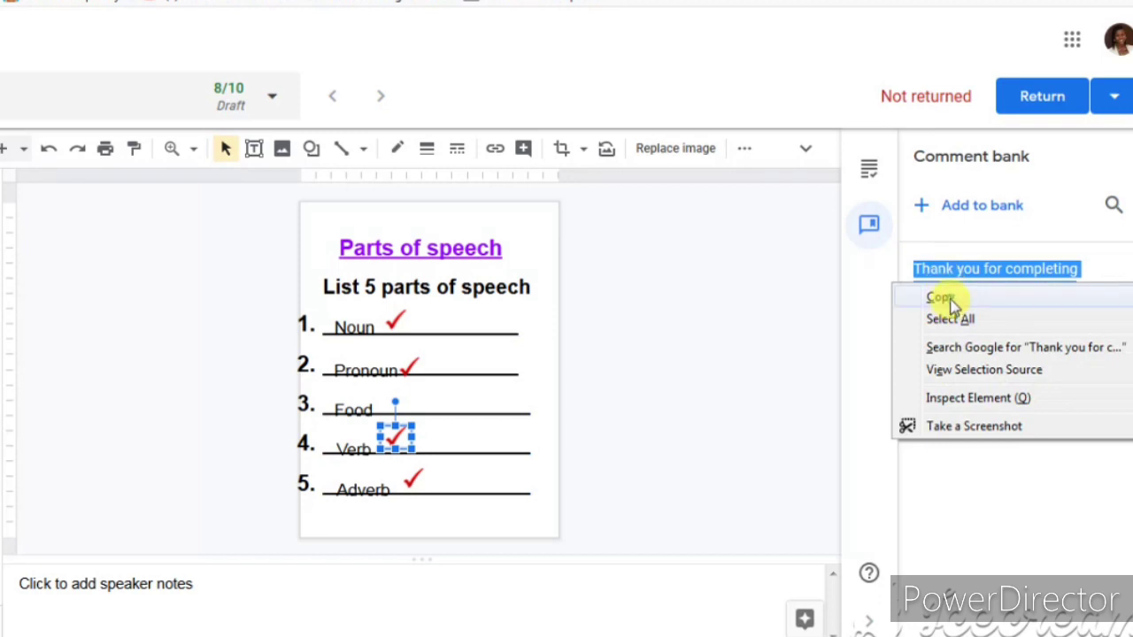
left_click(941, 296)
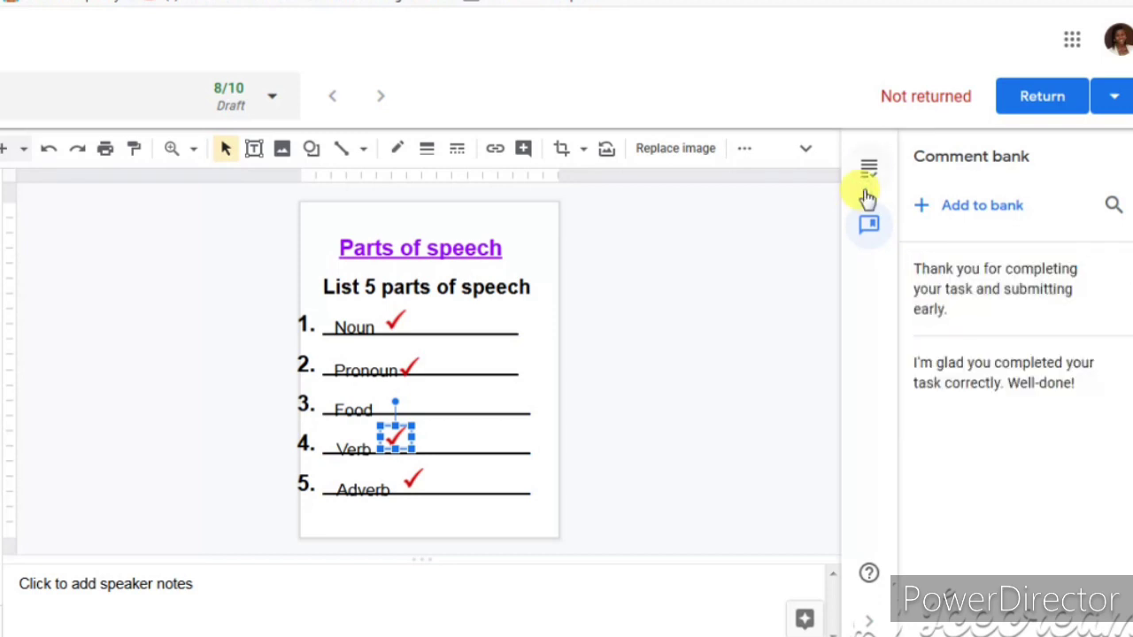
left_click(869, 167)
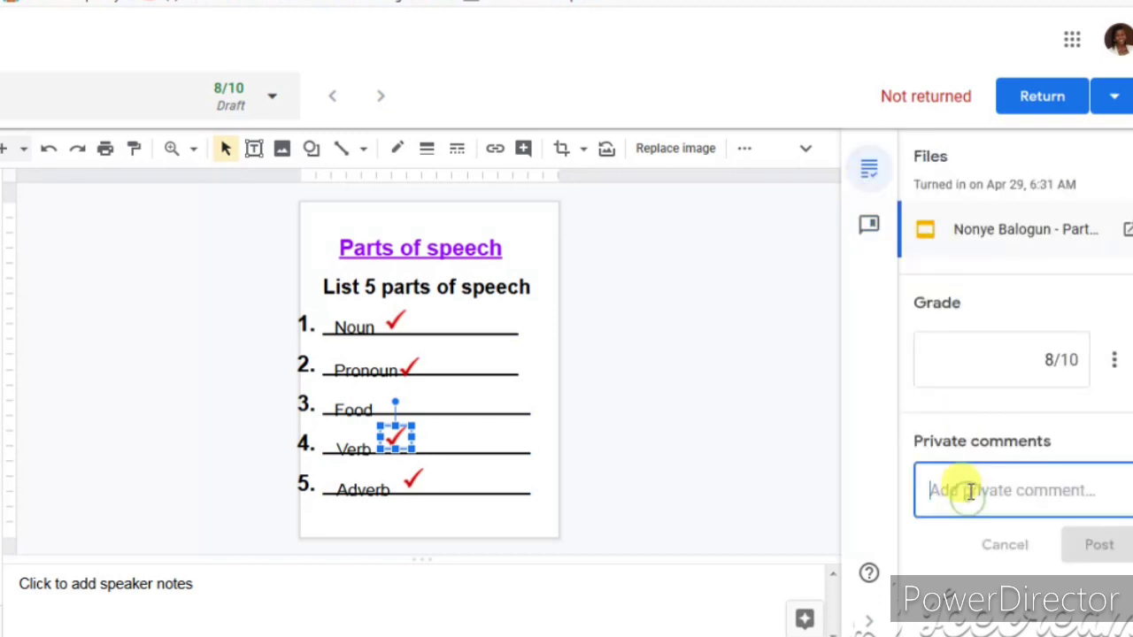
type("Thank you for completing your task and submitting early.")
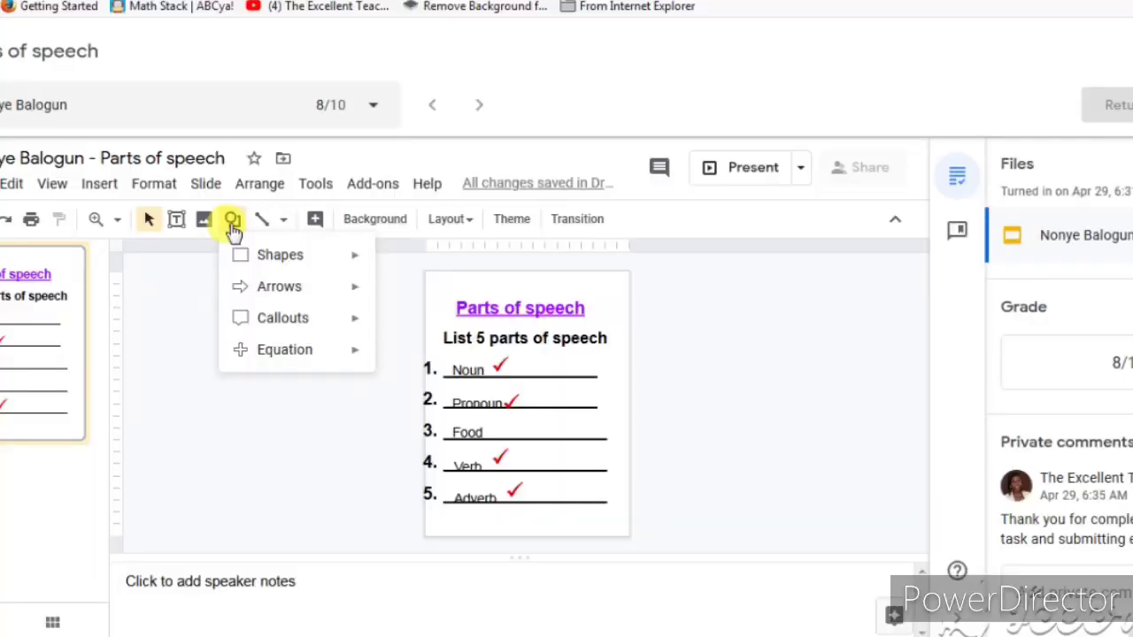
- Insert a smiley face shape beside the slide title and fill it with a colour
left_click(279, 255)
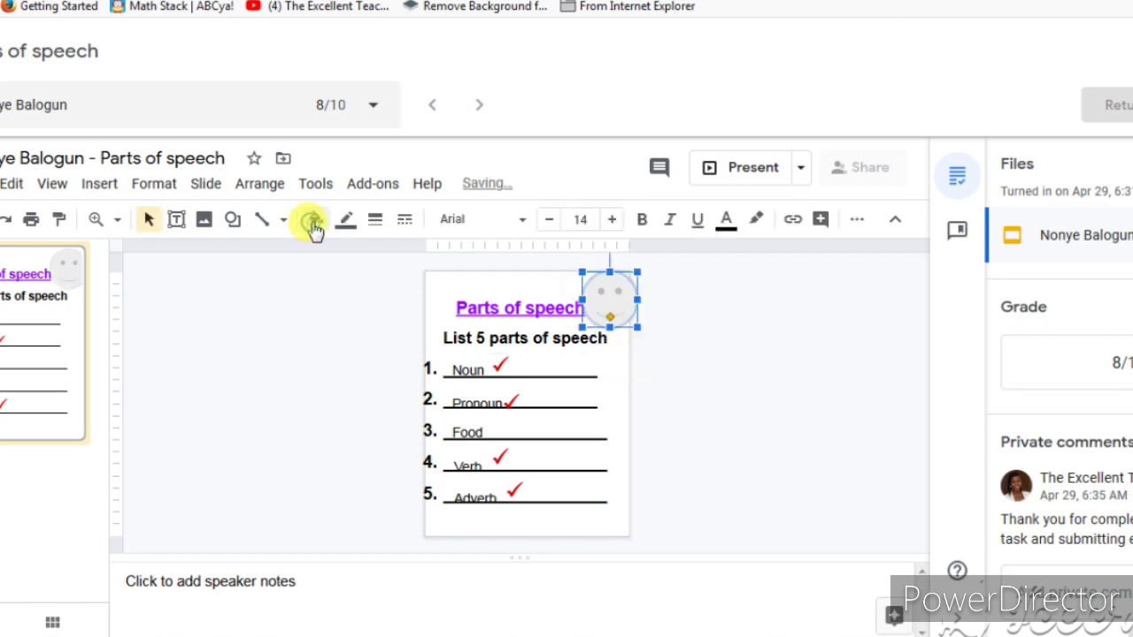
left_click(315, 219)
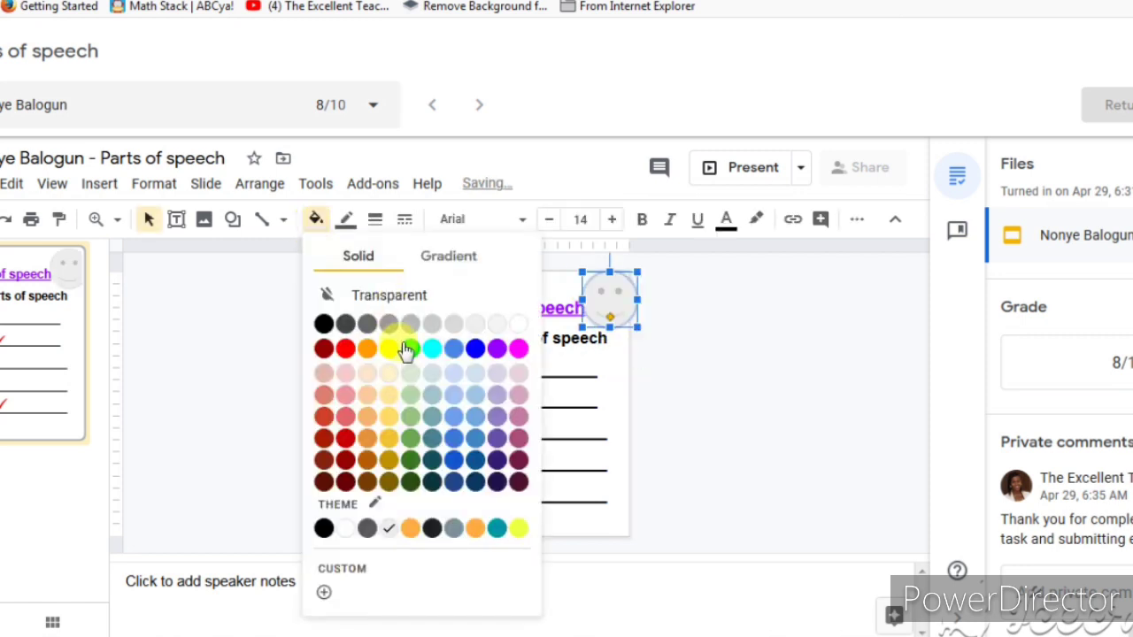
mouse_move(388, 356)
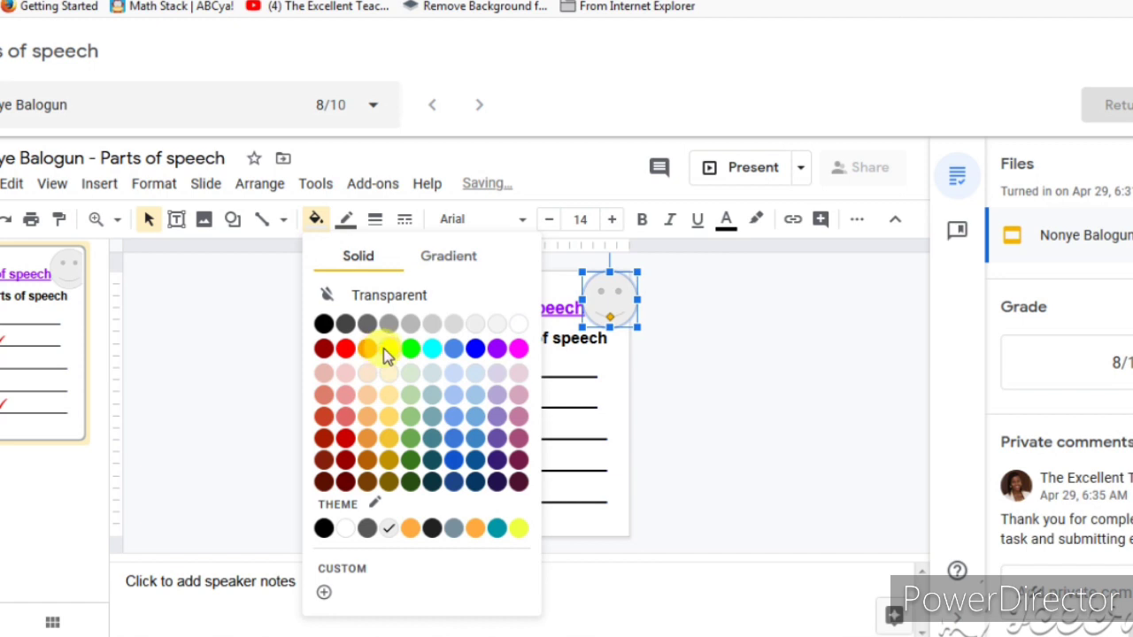
left_click(387, 348)
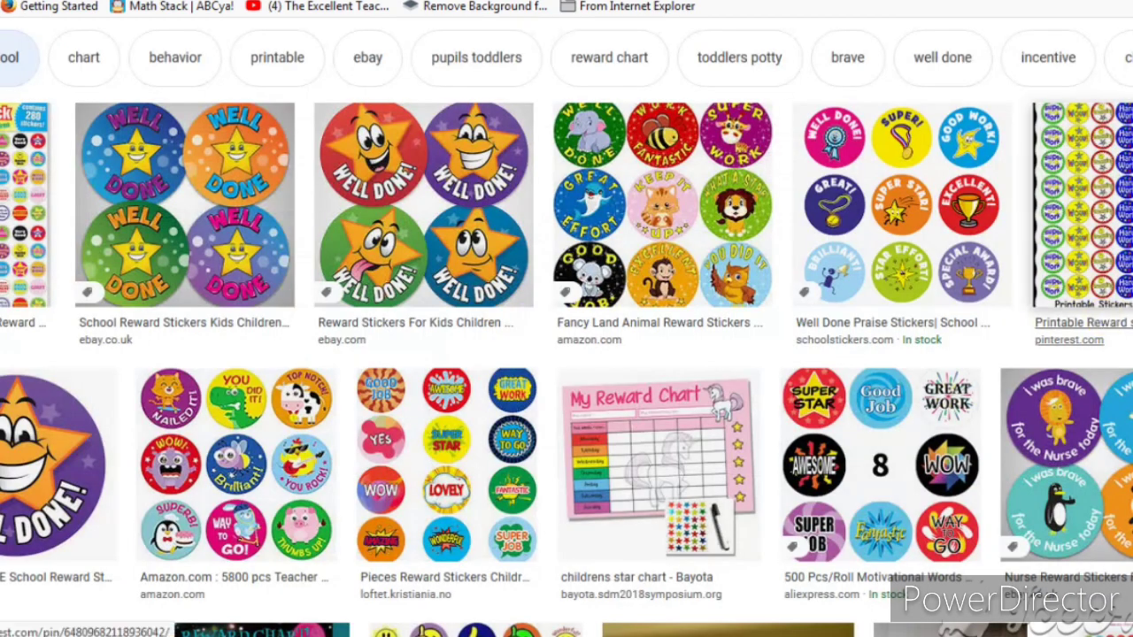
- Insert a Well Done star sticker and position it beside the Noun and Pronoun answers
scroll("down", 3)
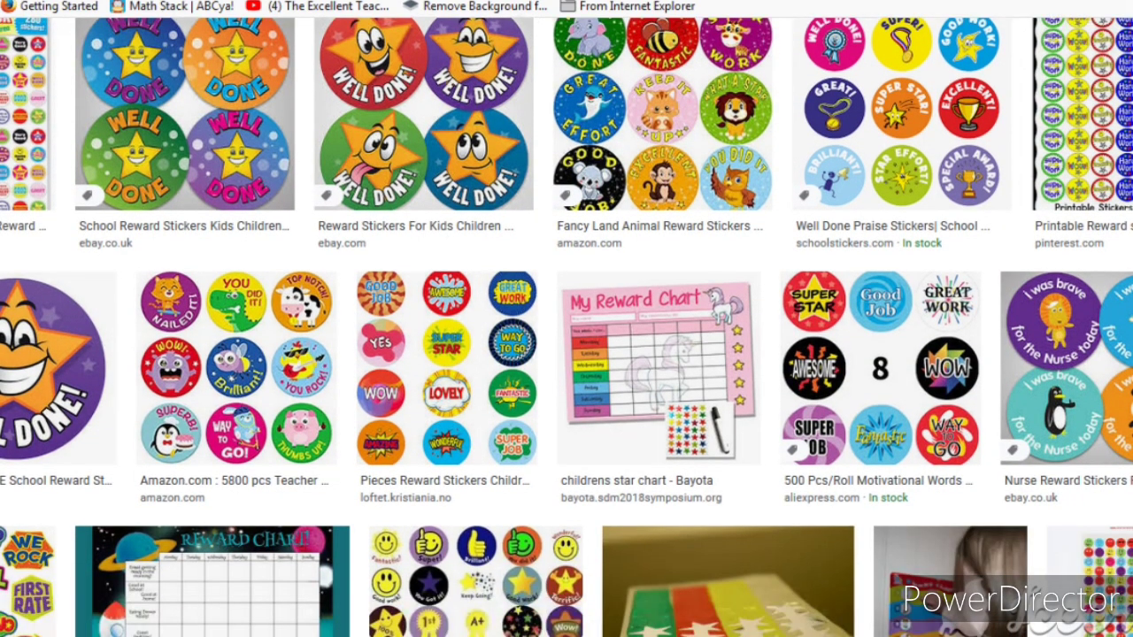
scroll("down", 3)
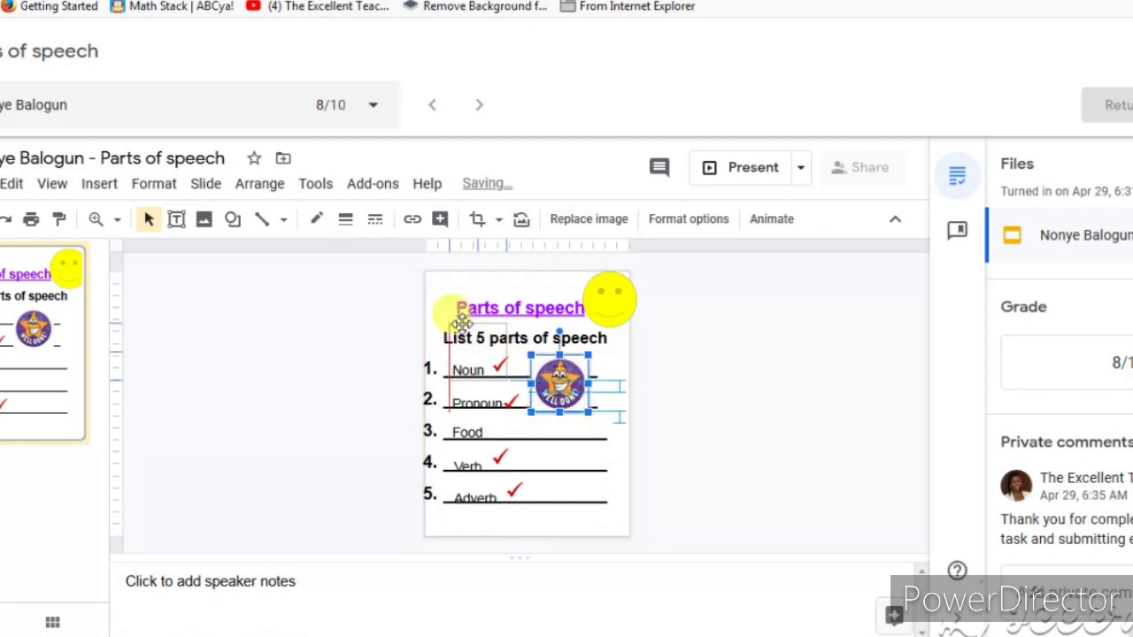
left_click_drag(557, 385, 567, 391)
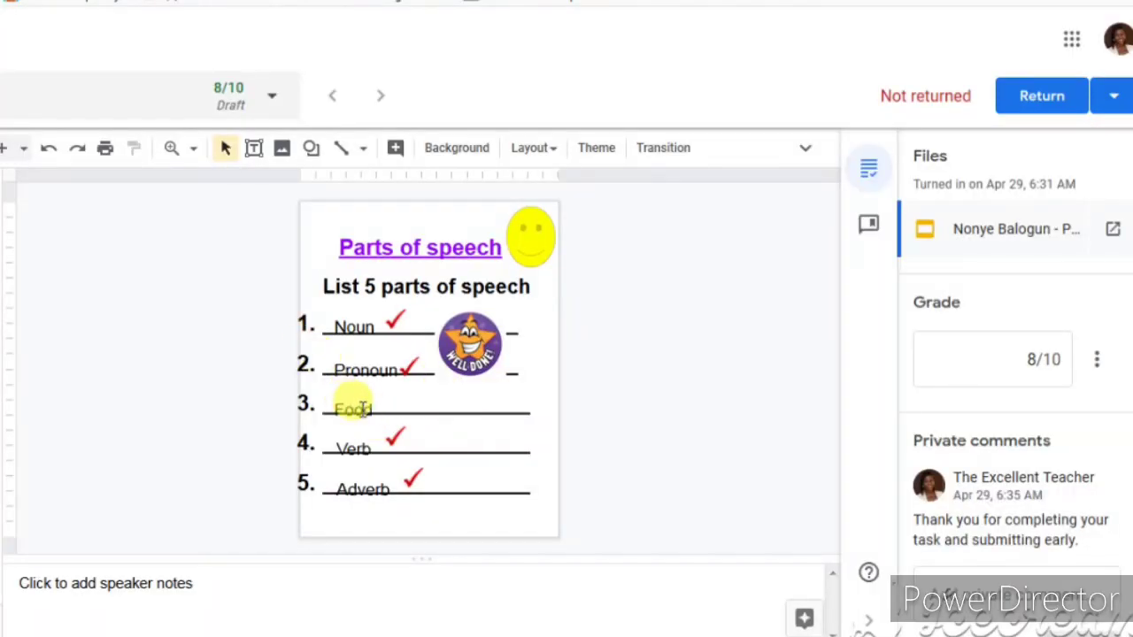
- Select the wrong answer Food and highlight it green
left_click(350, 409)
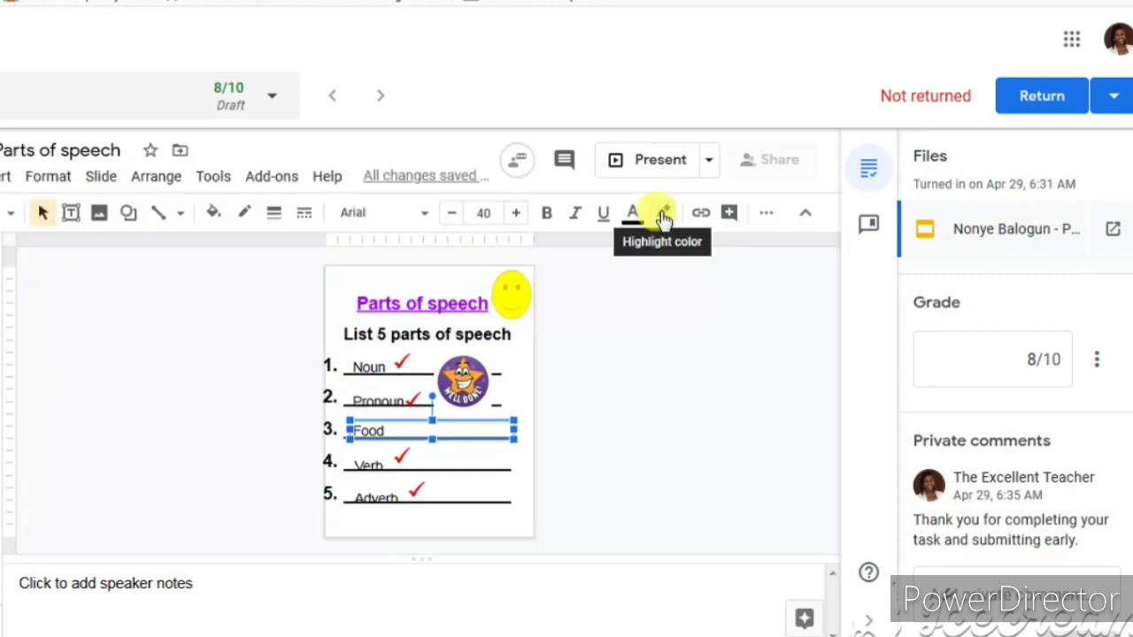
left_click(662, 213)
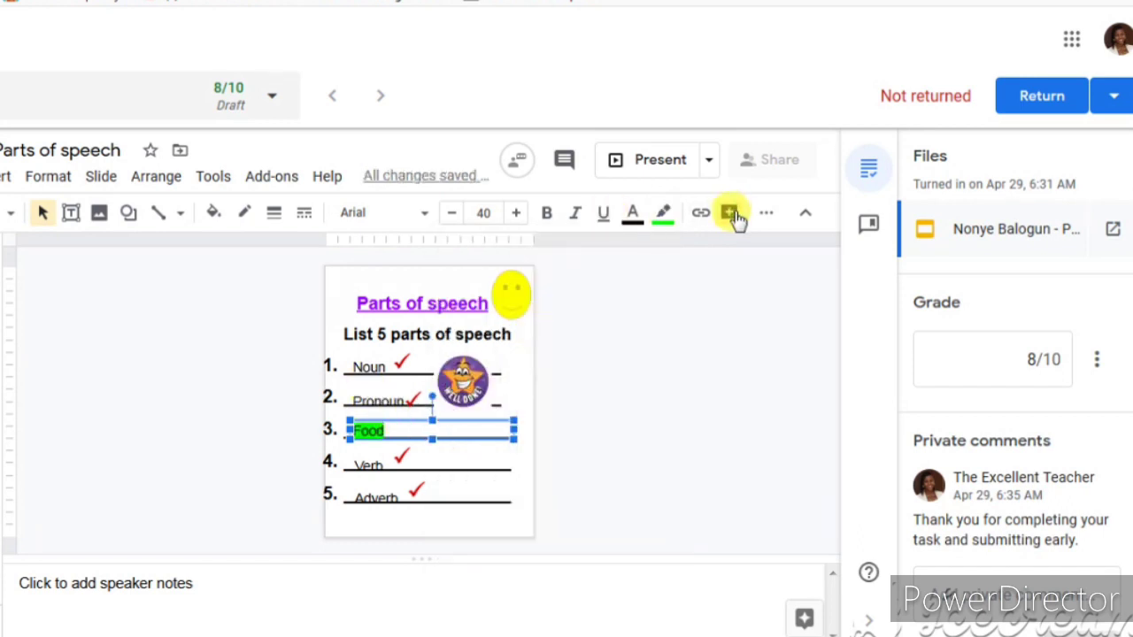
left_click(729, 213)
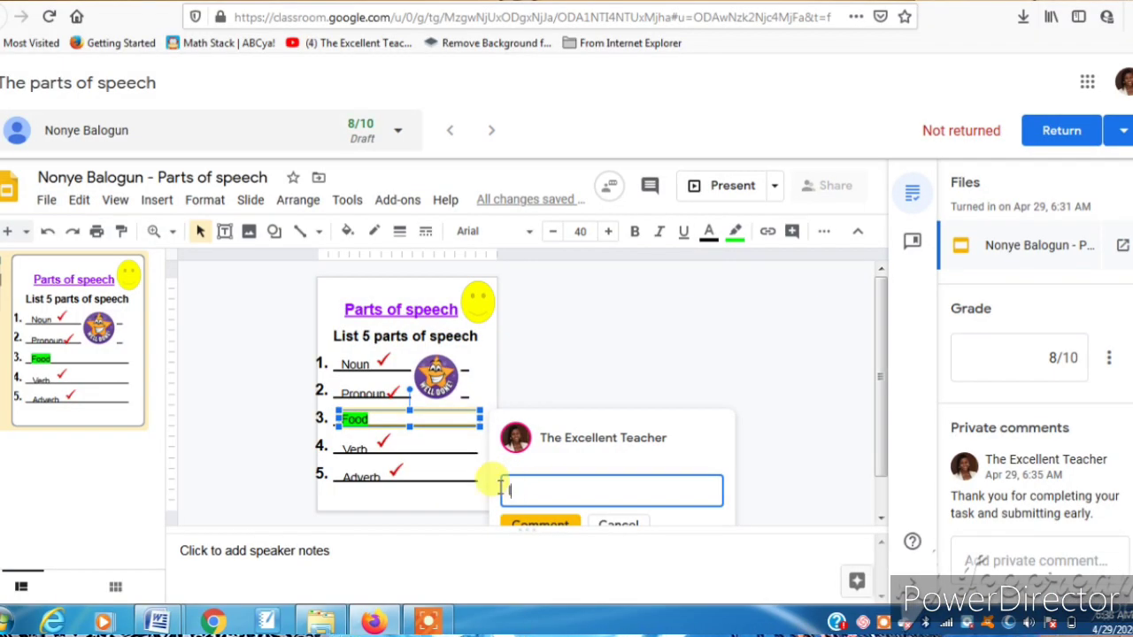
mouse_move(553, 465)
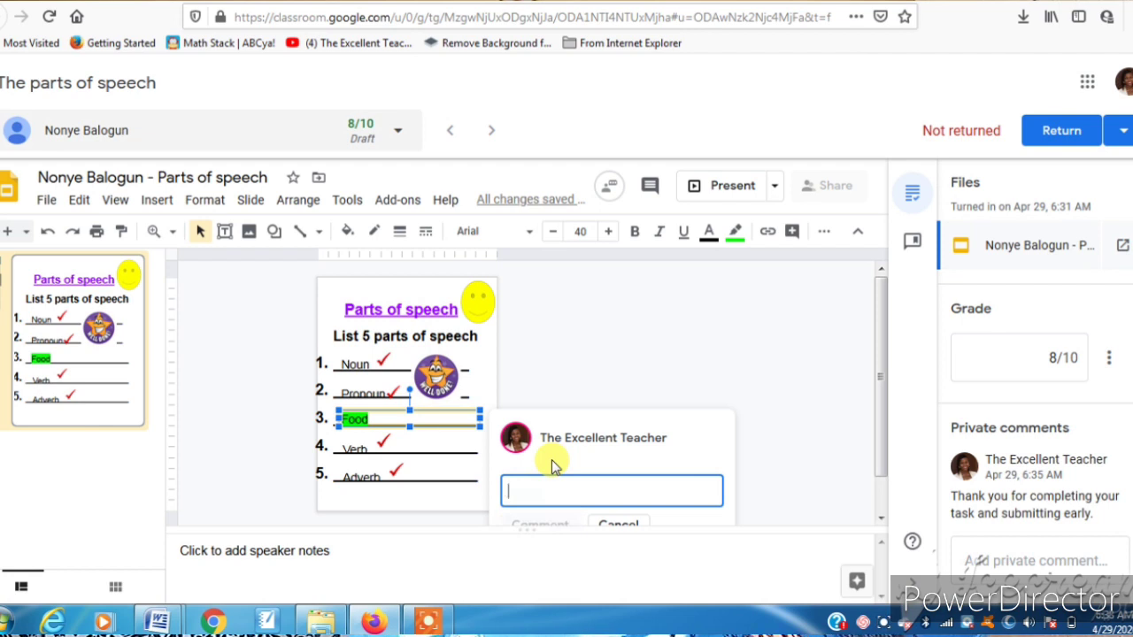
- Write and post the comment 'Adjective' on the highlighted answer Food
type("Adjective")
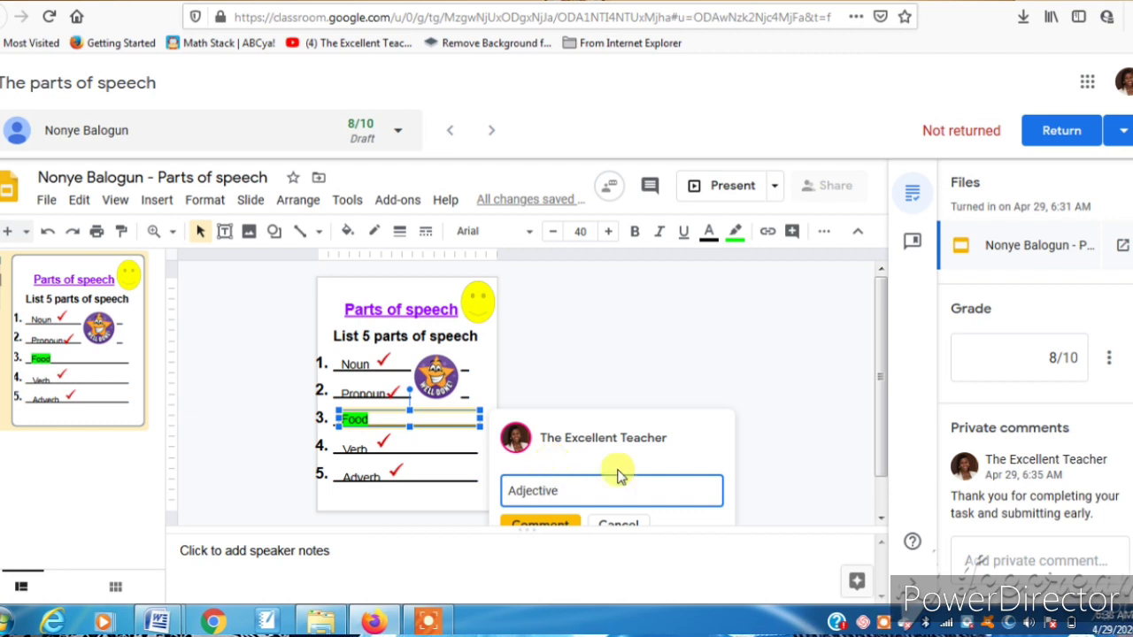
scroll("down", 3)
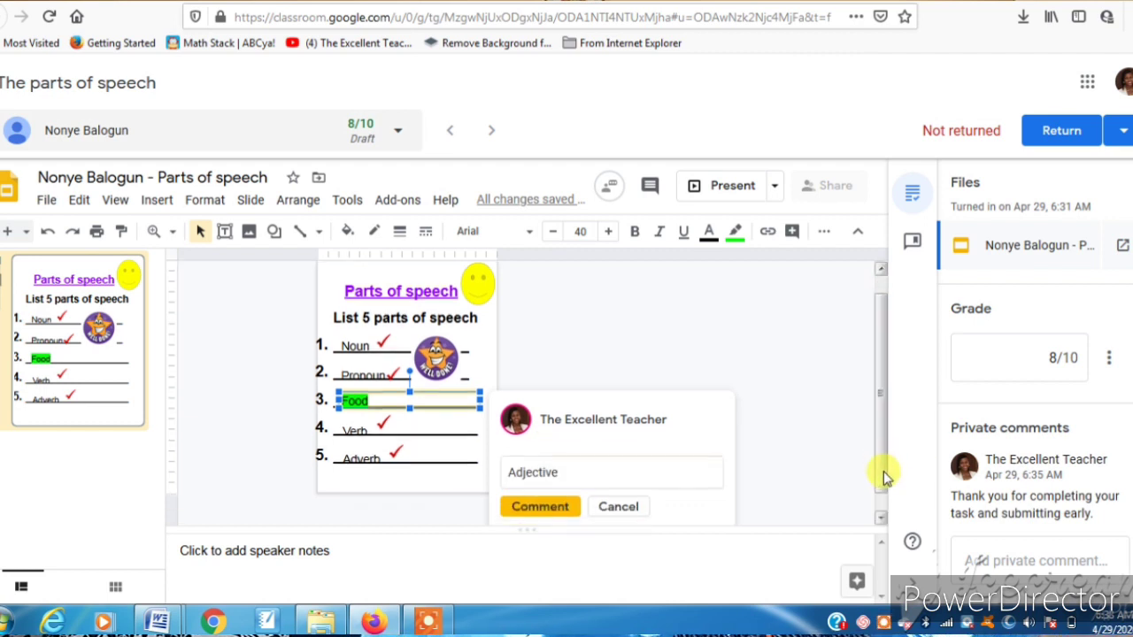
mouse_move(539, 506)
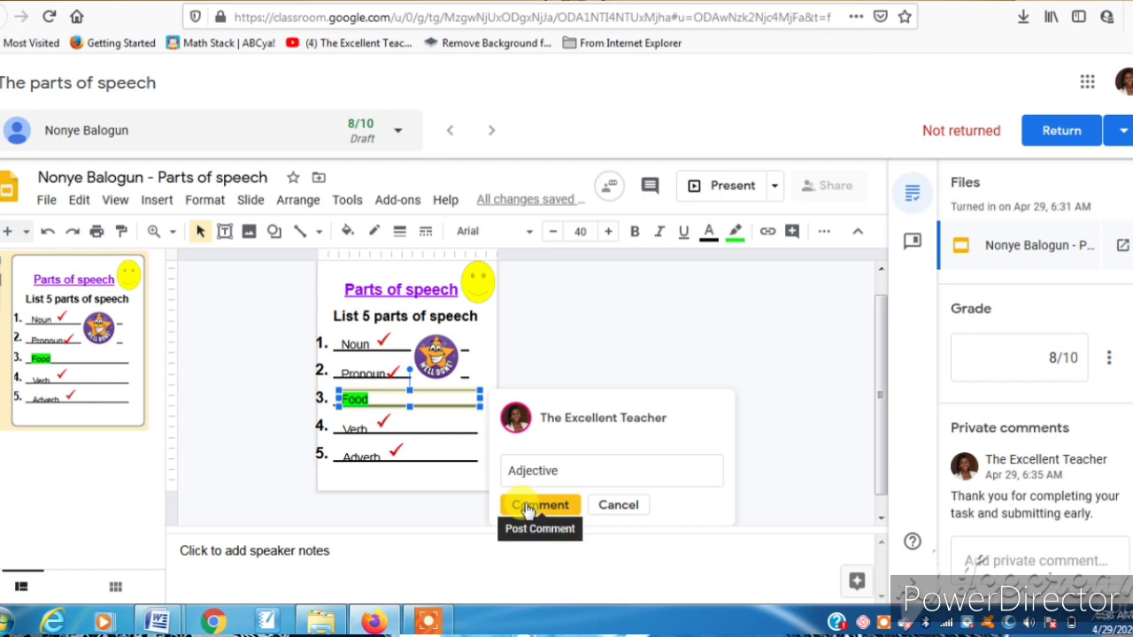
left_click(540, 504)
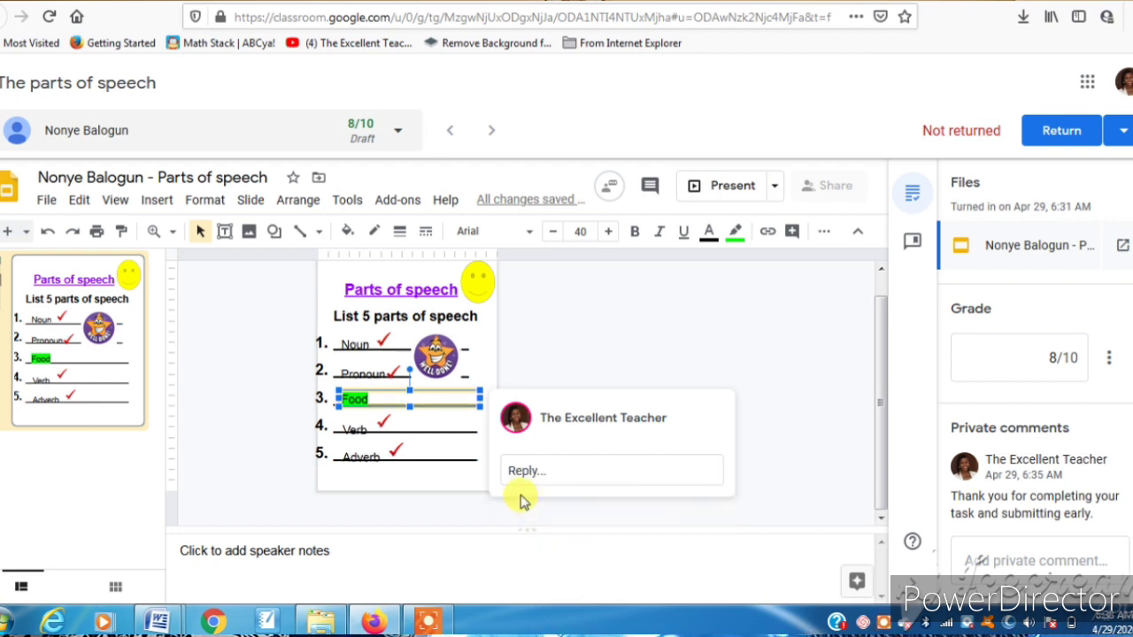
type("Adjective")
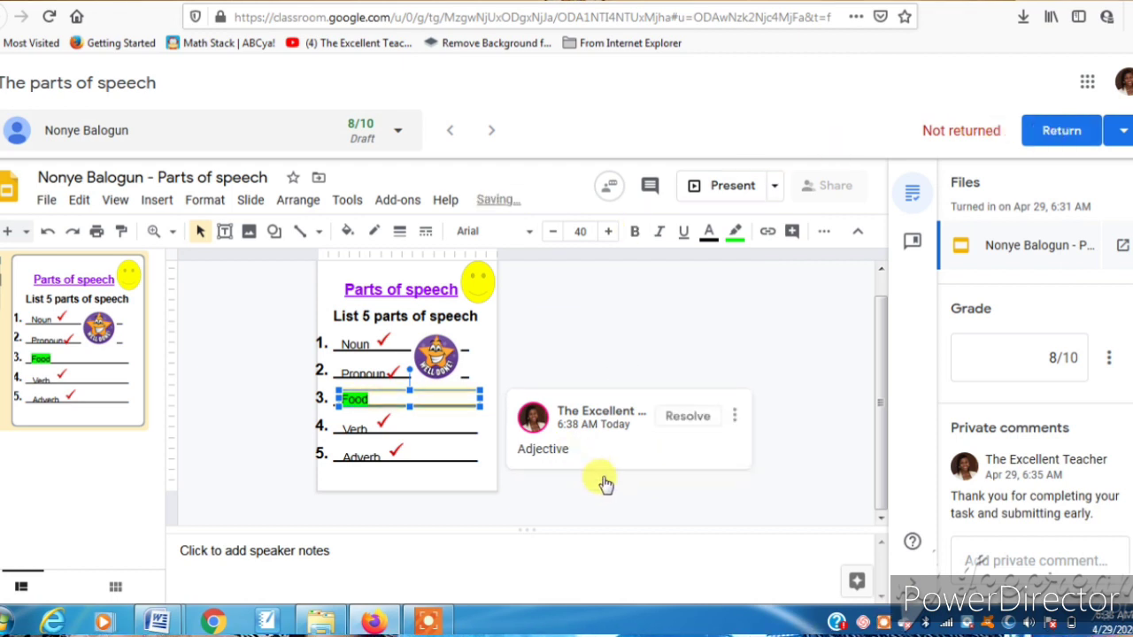
mouse_move(560, 318)
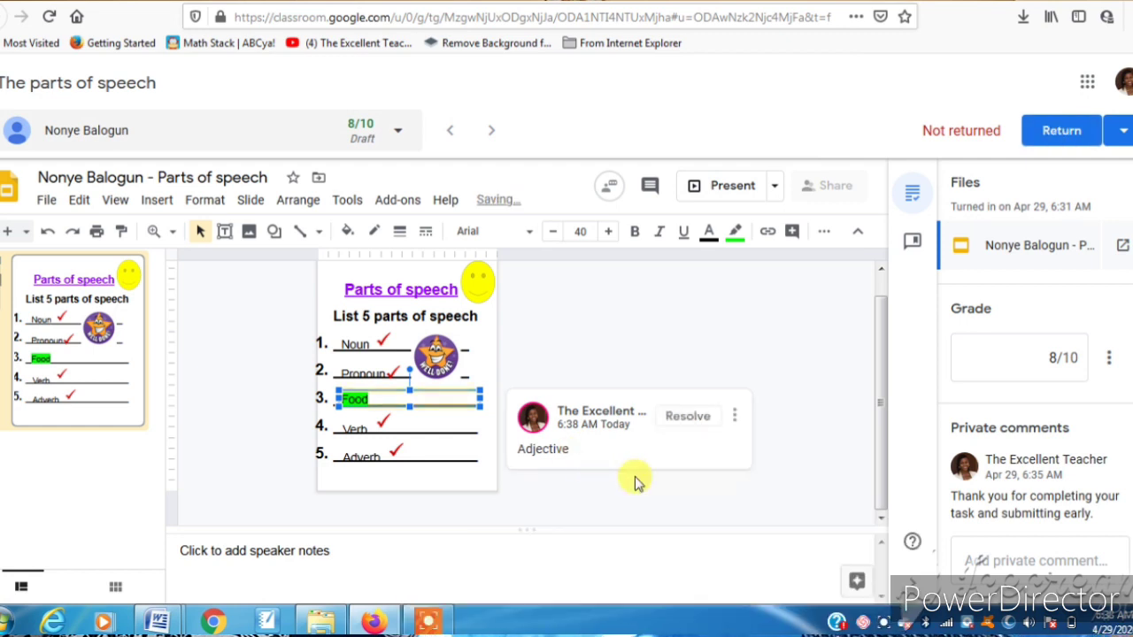
mouse_move(841, 148)
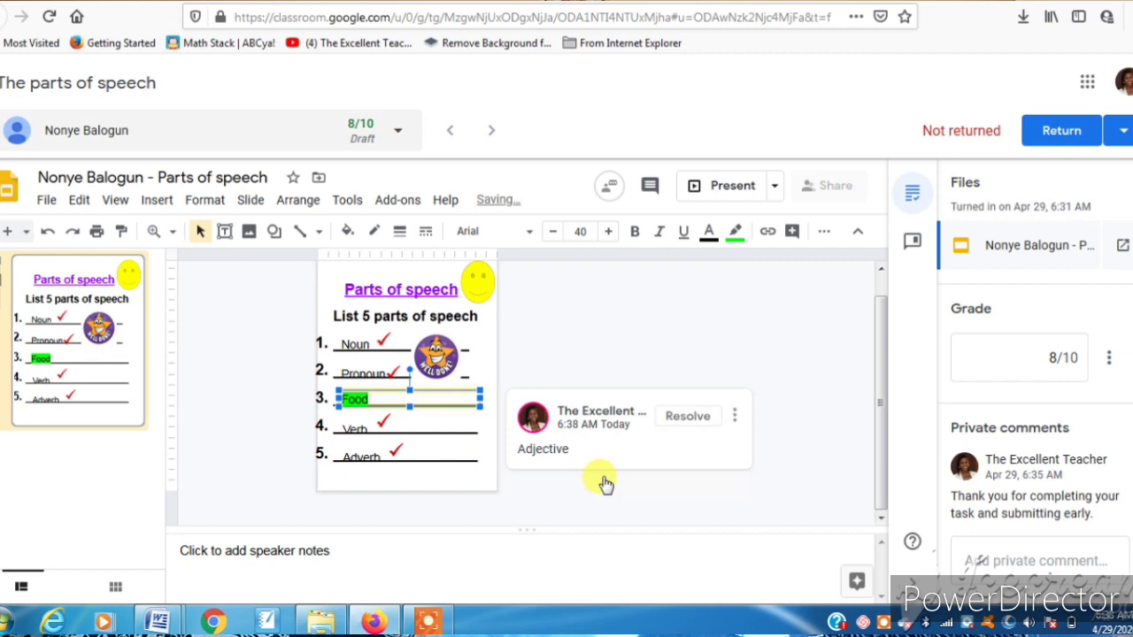
mouse_move(559, 318)
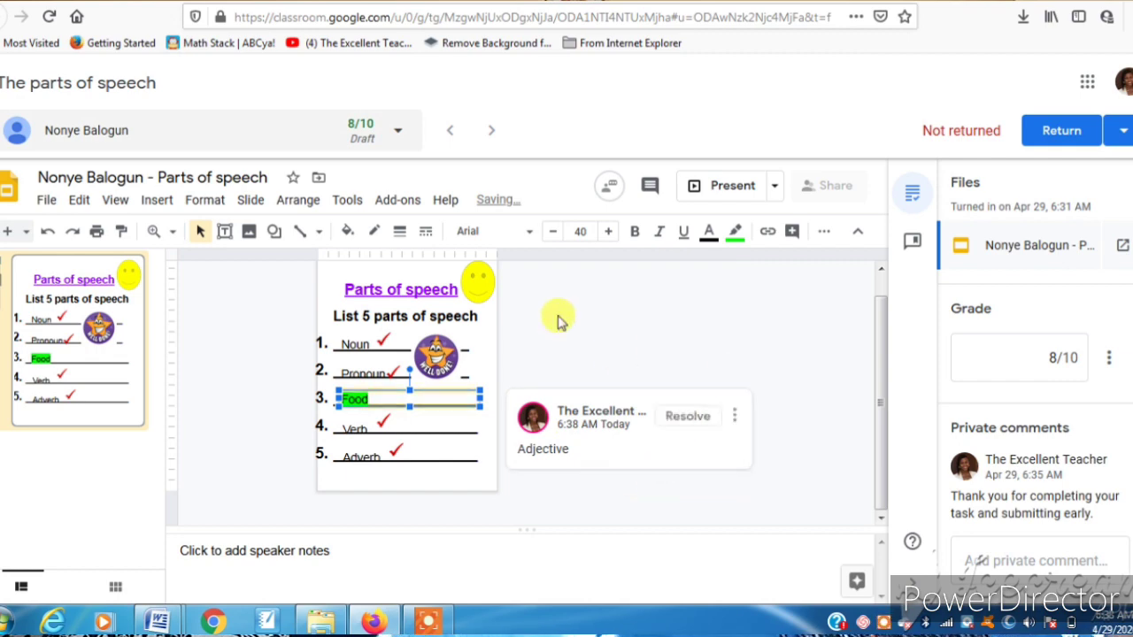
- Use Return to bring up the confirmation for sending back the 8/10 graded work
left_click(1060, 130)
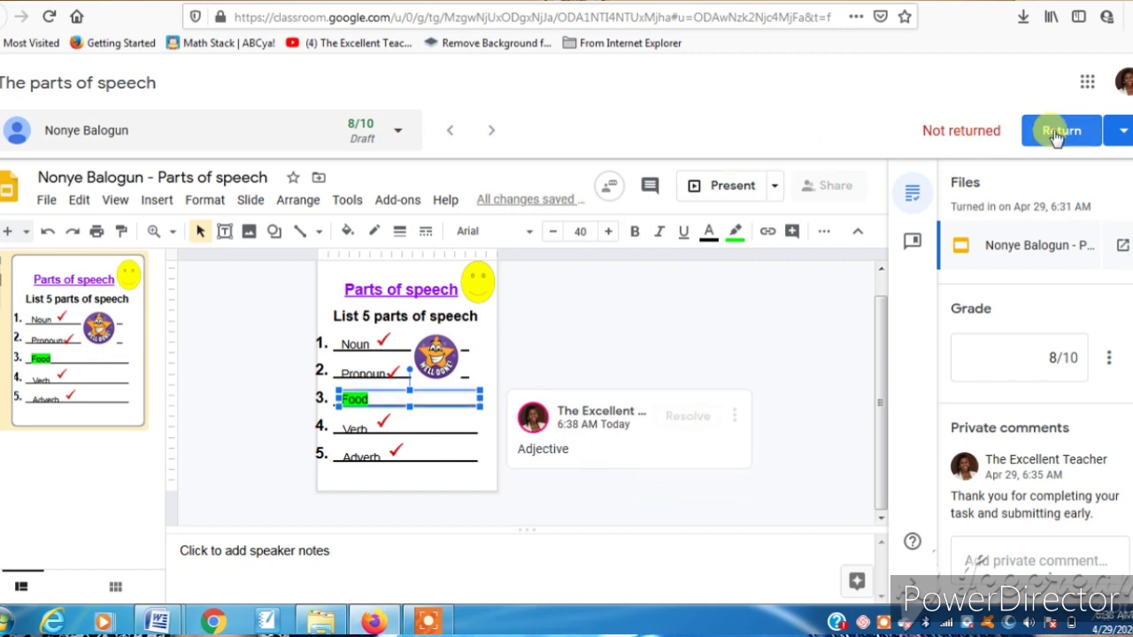
left_click(1061, 130)
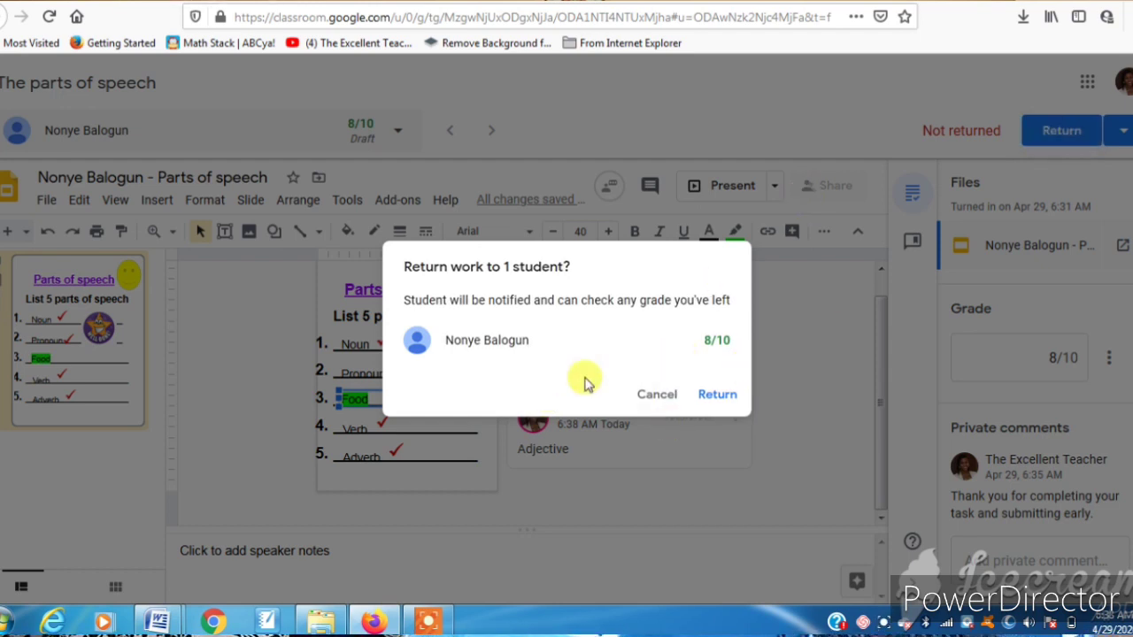
mouse_move(693, 399)
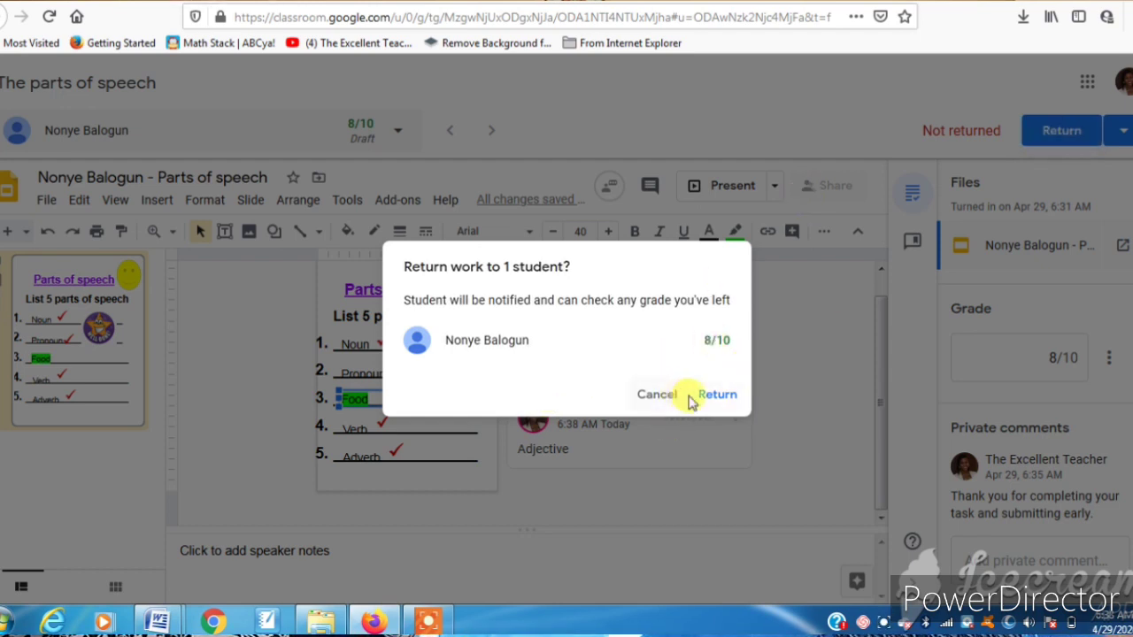